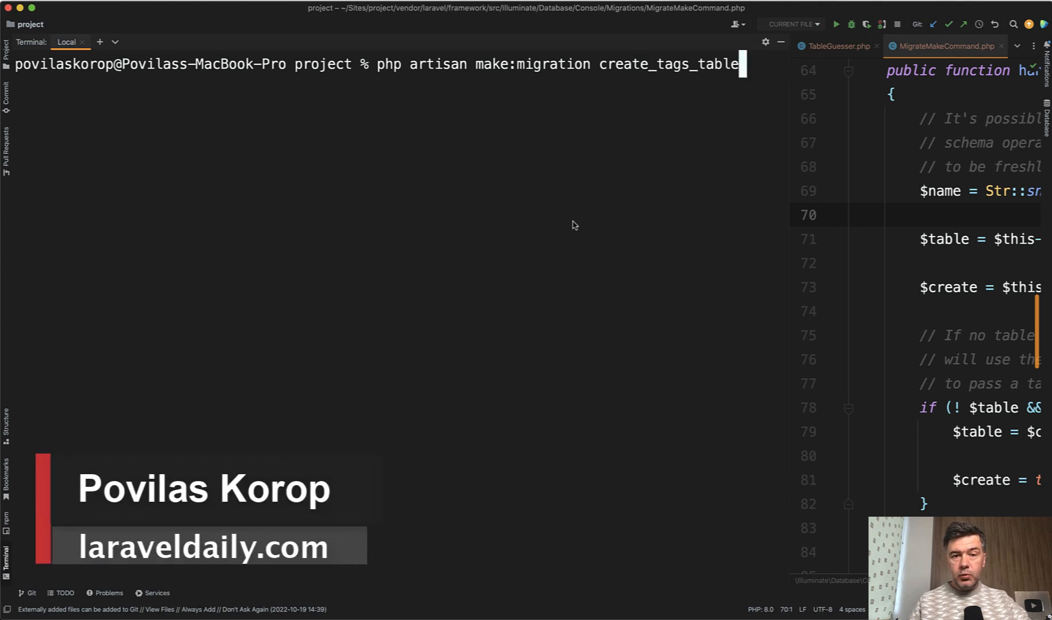
mouse_move(630, 148)
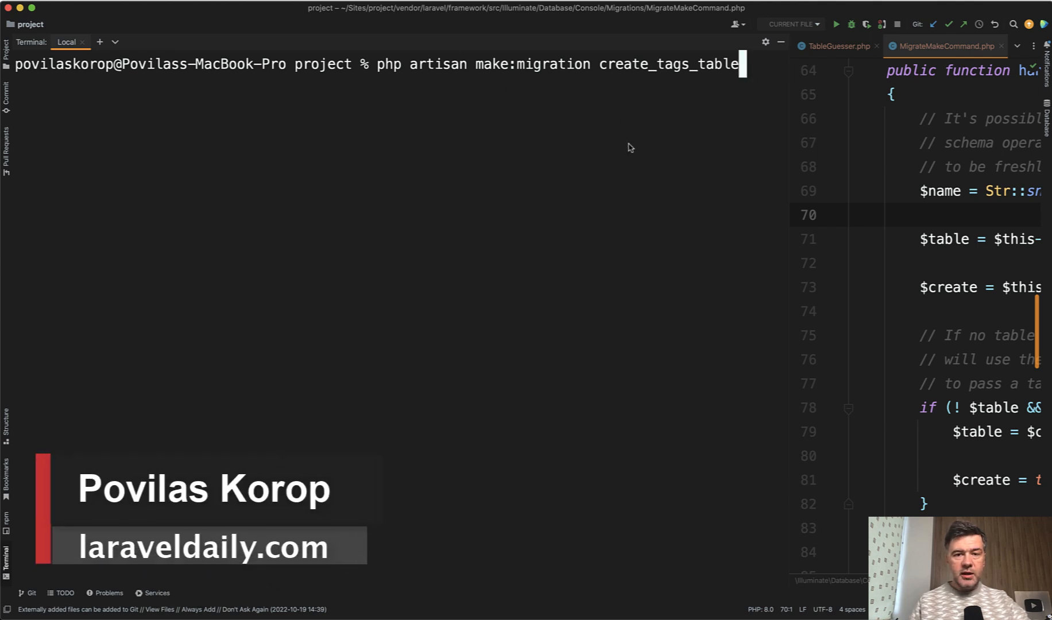
mouse_move(668, 129)
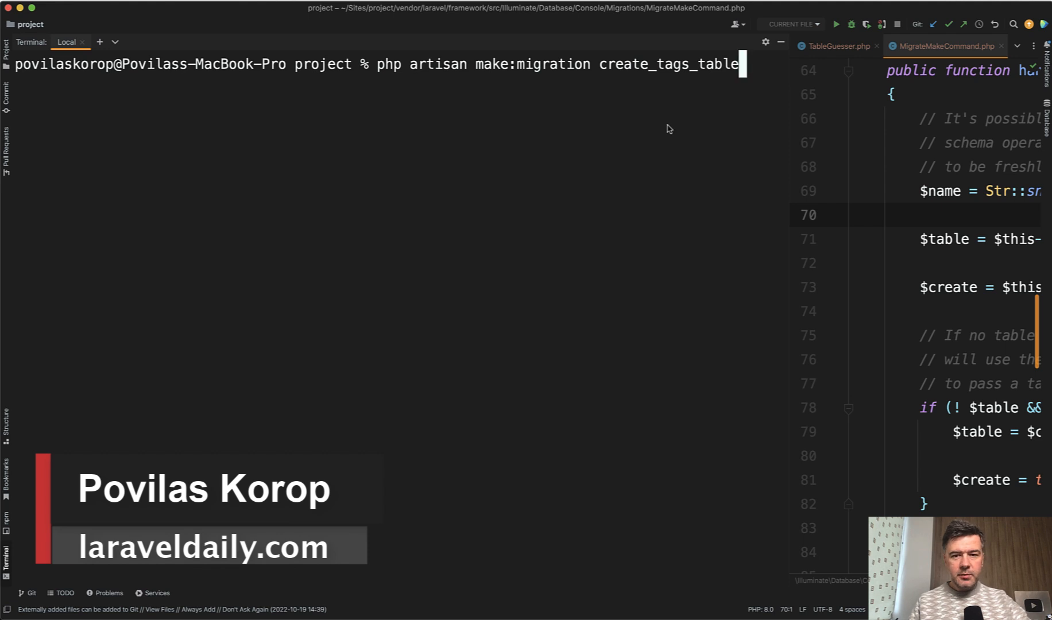
mouse_move(646, 79)
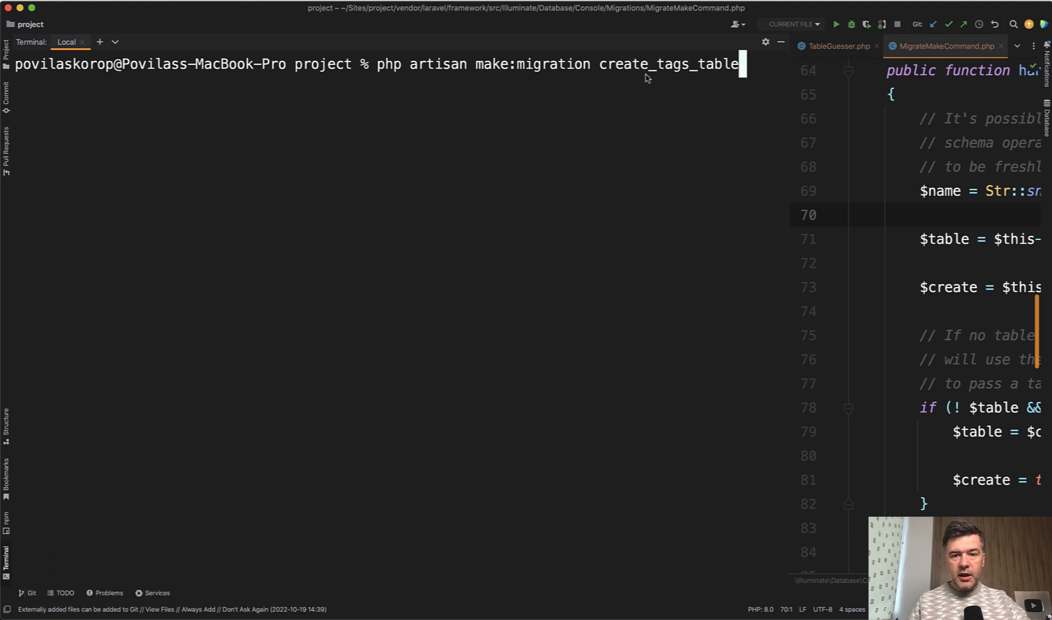
mouse_move(714, 109)
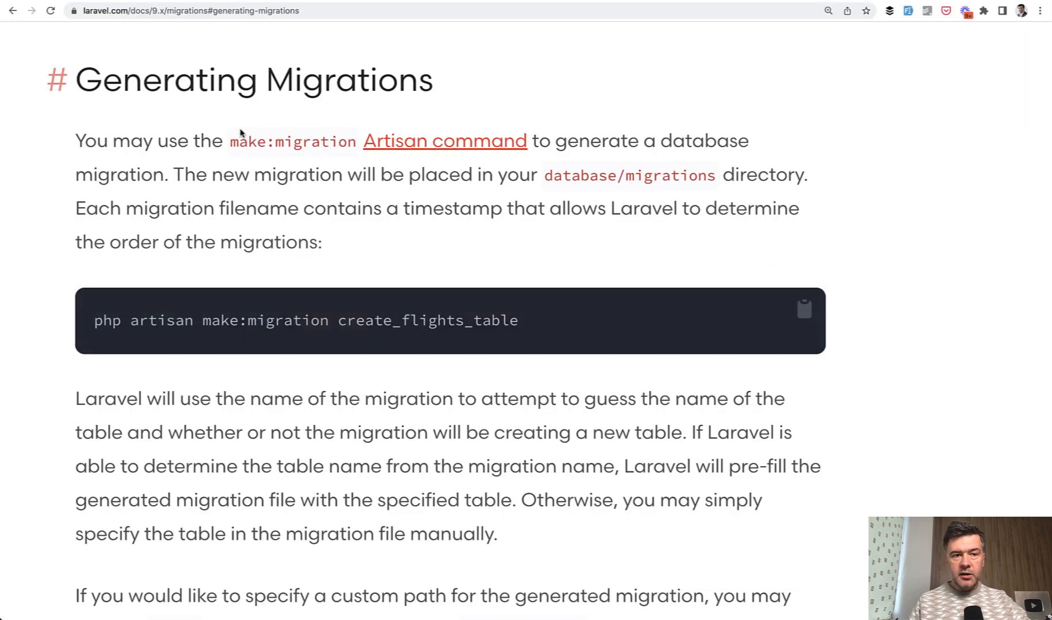
Review the generated create_tags_table migration and MigrateMakeCommand's $signature definition.
scroll("down", 3)
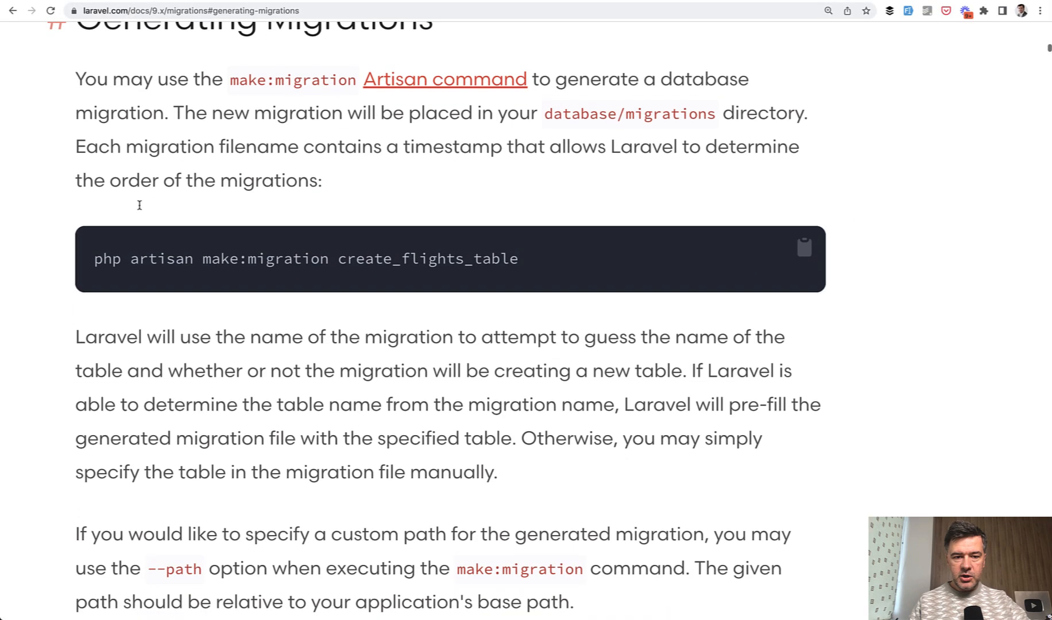
scroll("down", 3)
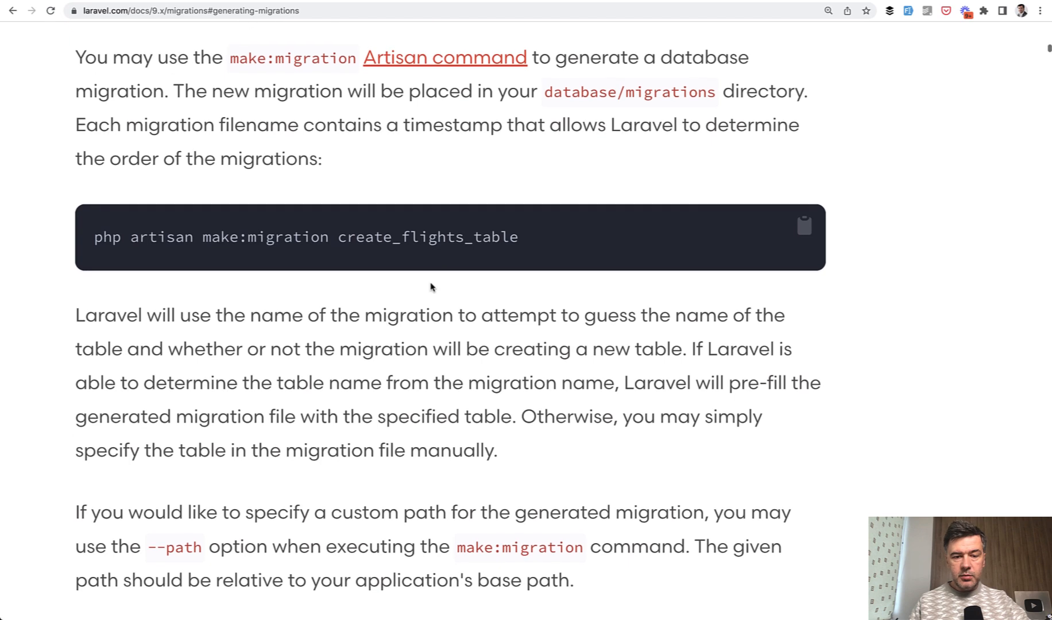
scroll("down", 3)
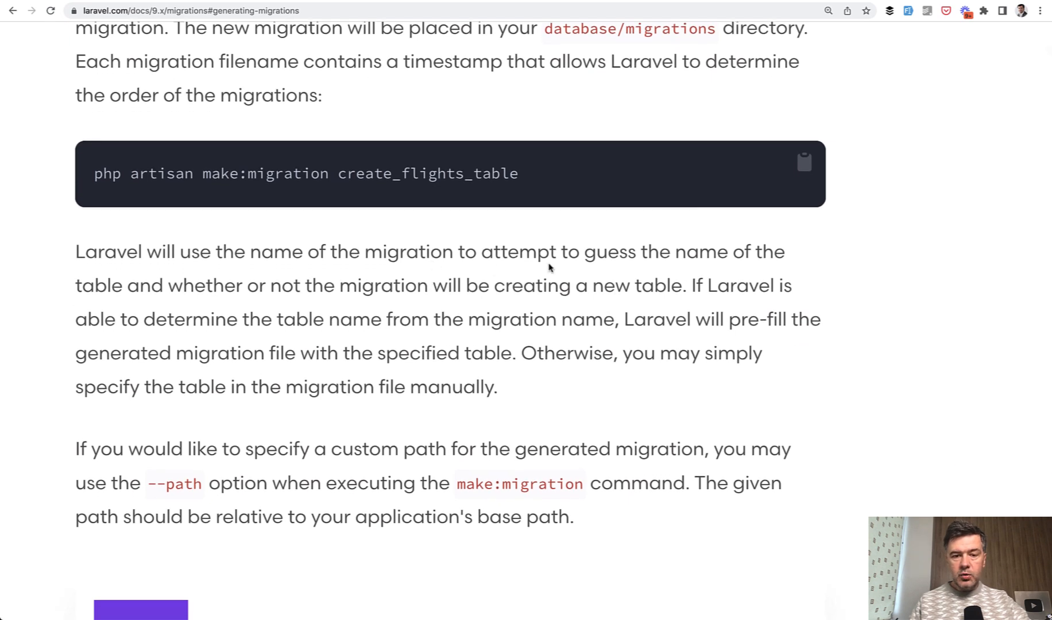
mouse_move(151, 327)
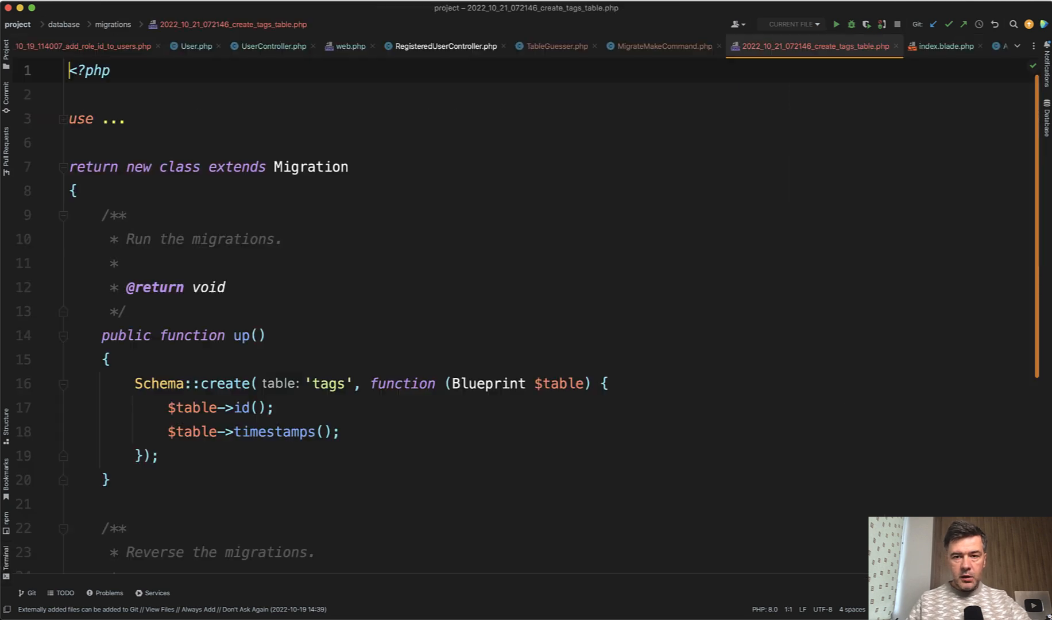
scroll("down", 3)
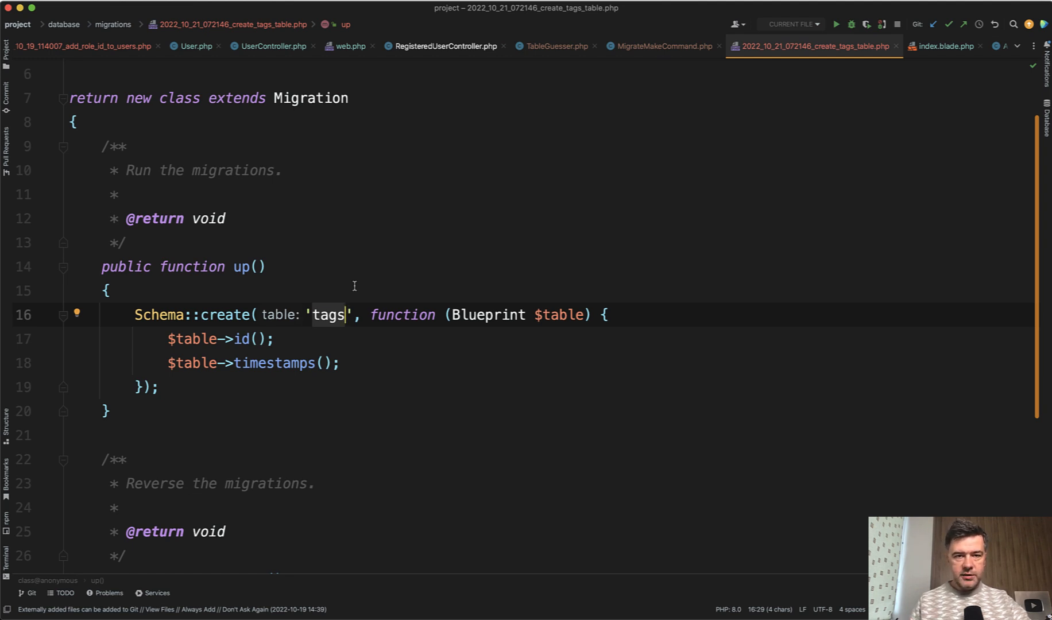
left_click(661, 46)
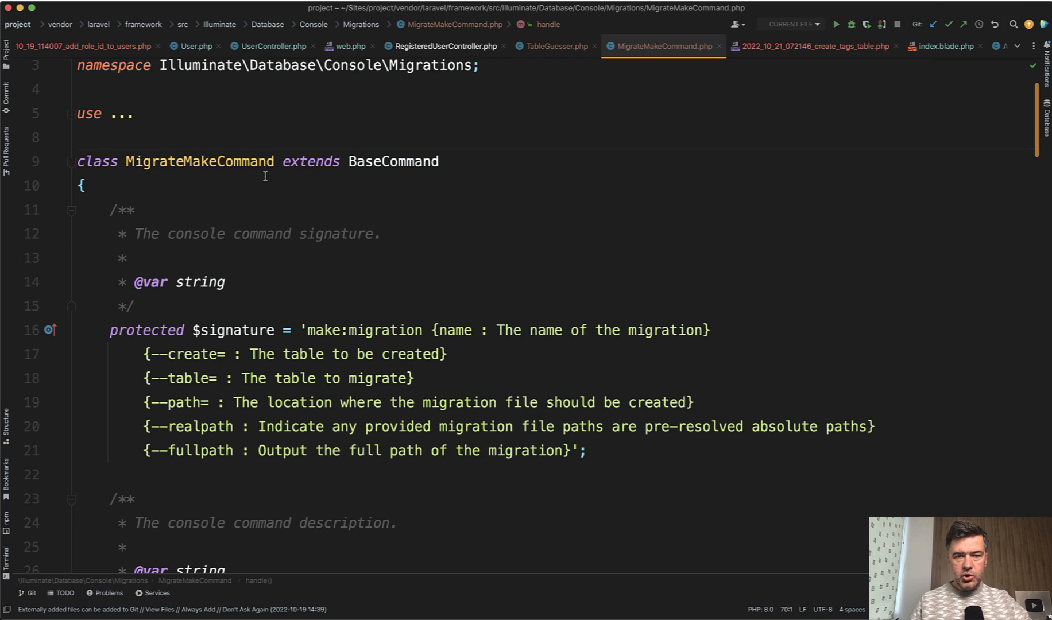
scroll("down", 3)
type("php artisan make:migration create_tags_")
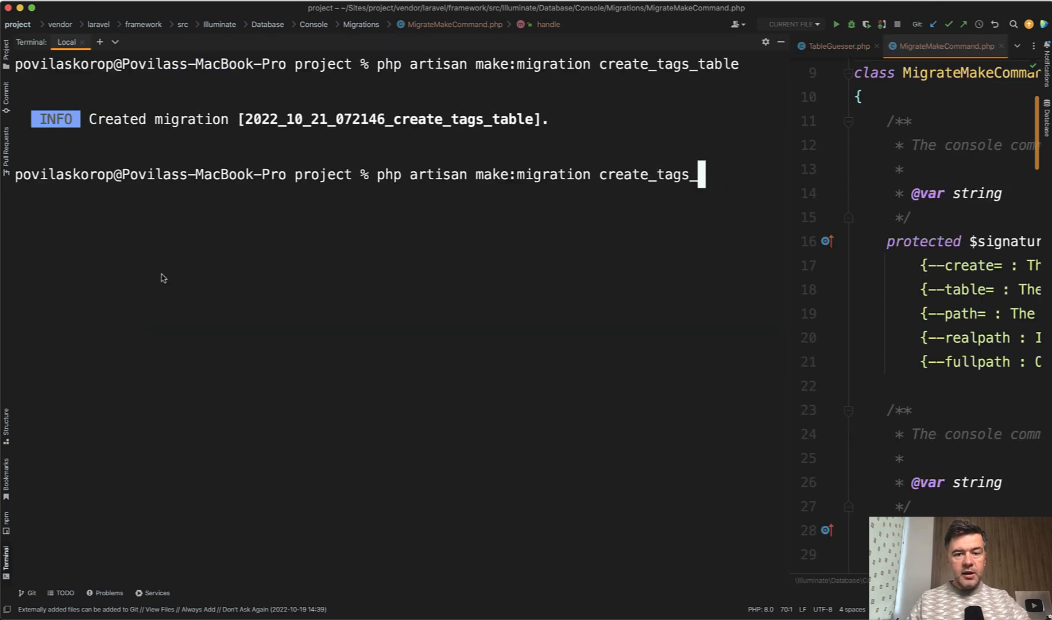
Generate migration 'whatever' with --create=projects and view its 'projects' table file.
type("what")
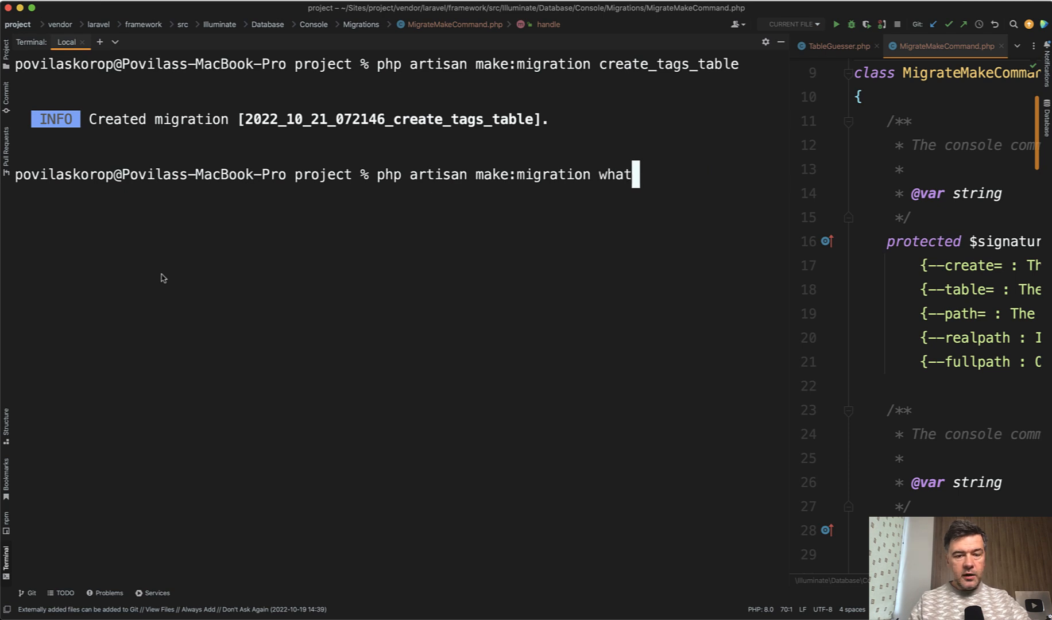
type("ever")
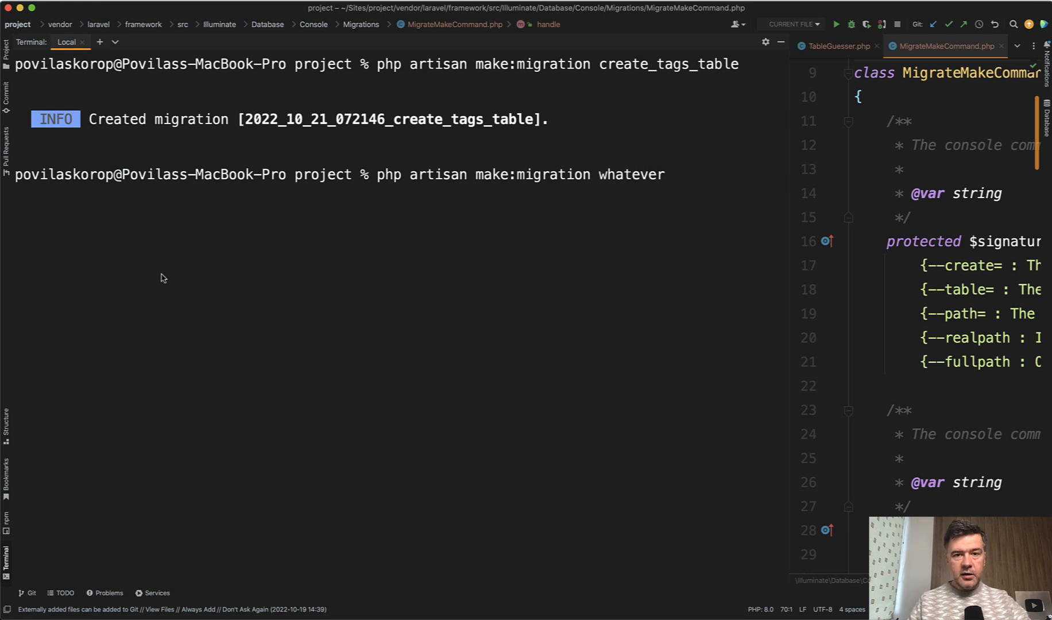
type("--create=")
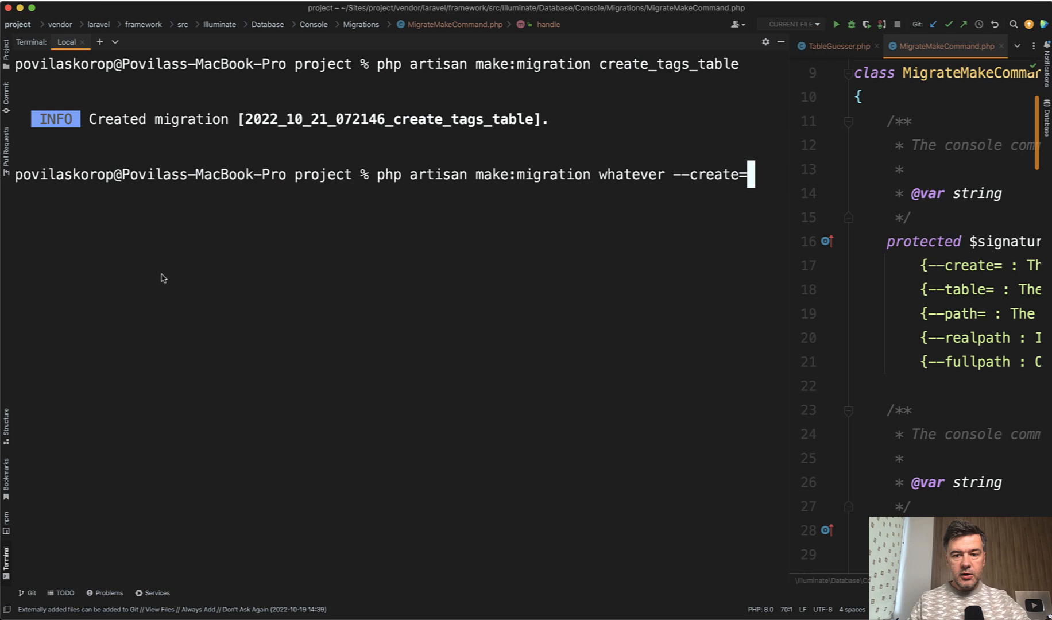
type("projects")
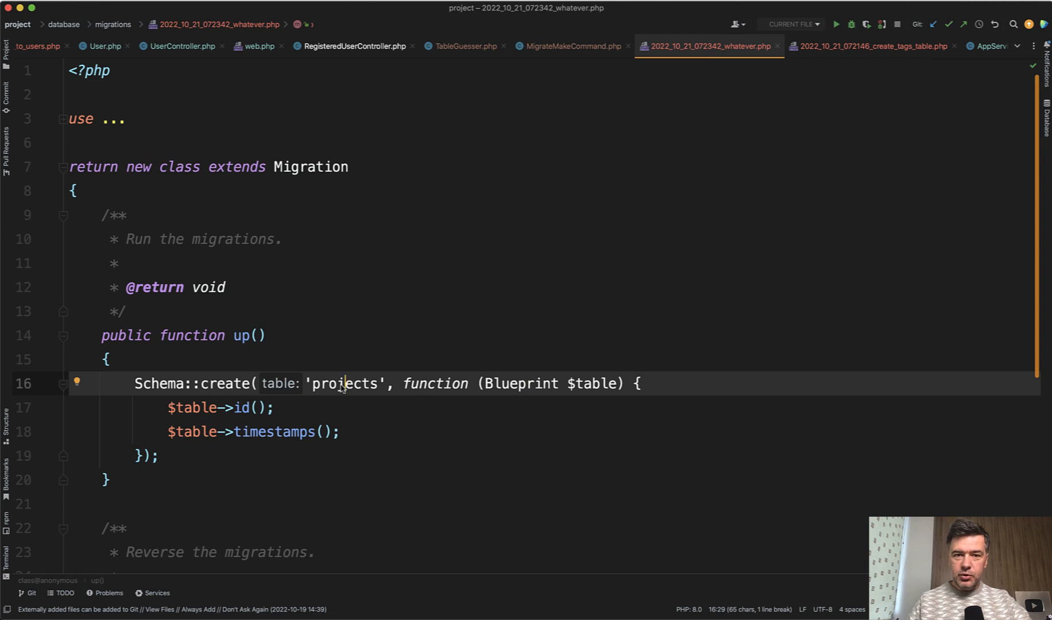
left_click(571, 46)
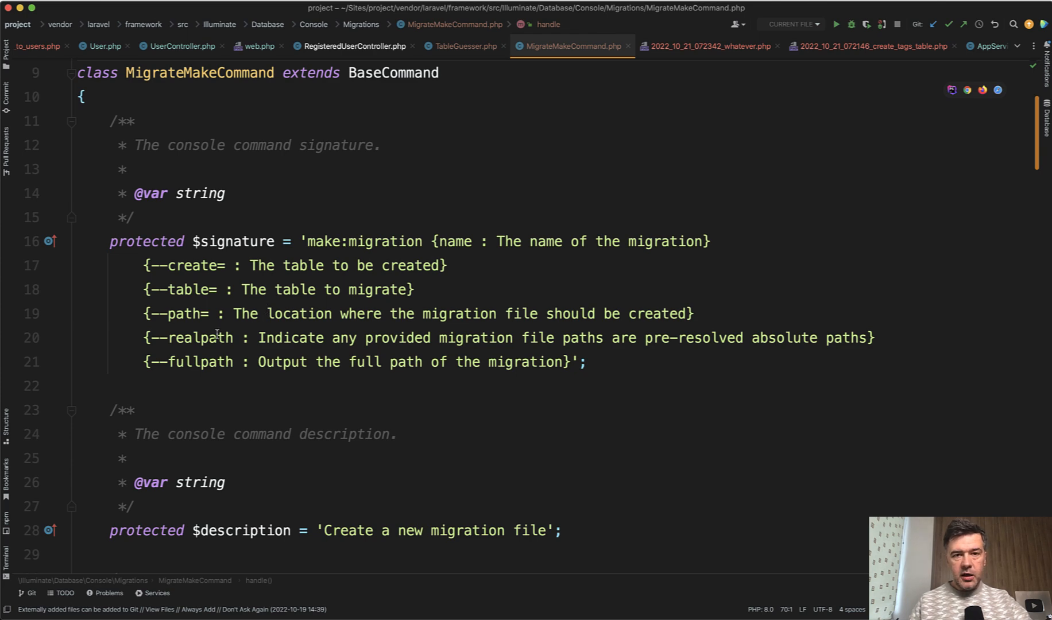
Review handle()'s snake-casing of the name and begin make:migration "create type...".
scroll("down", 3)
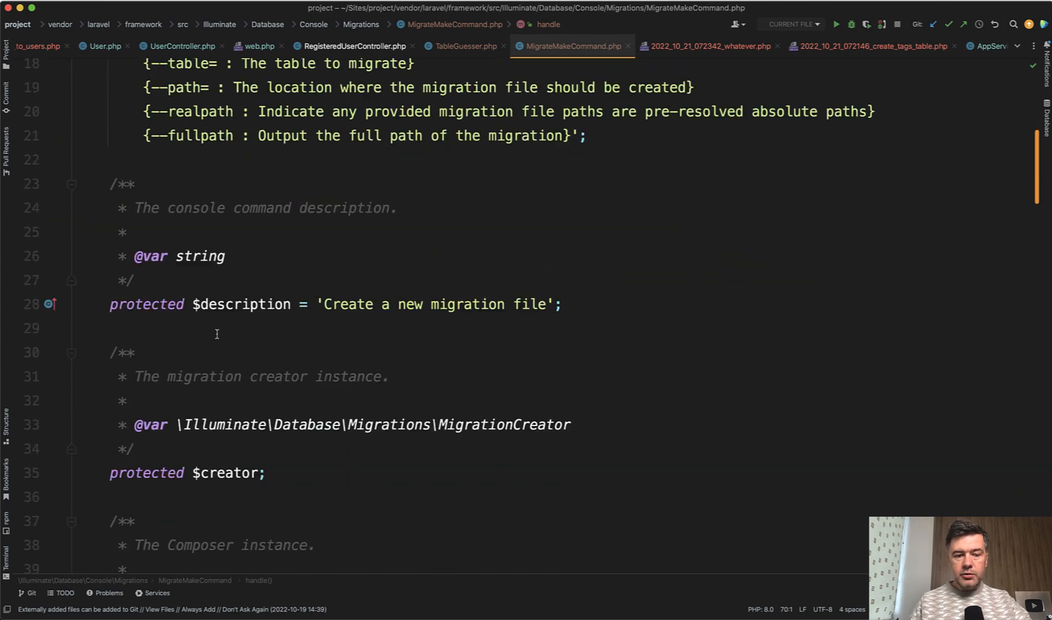
scroll("down", 3)
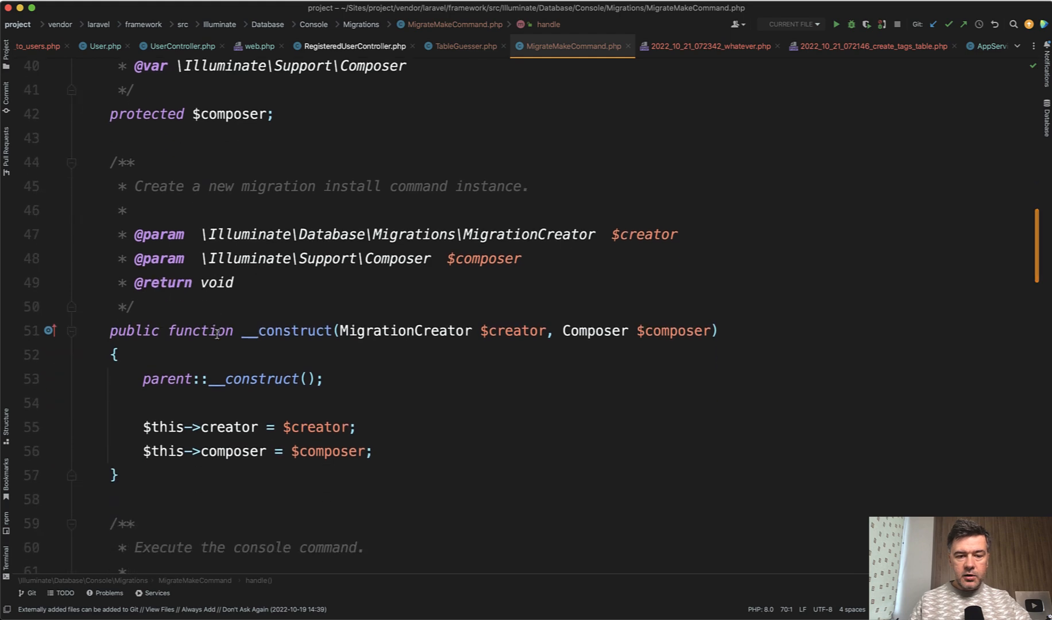
scroll("down", 3)
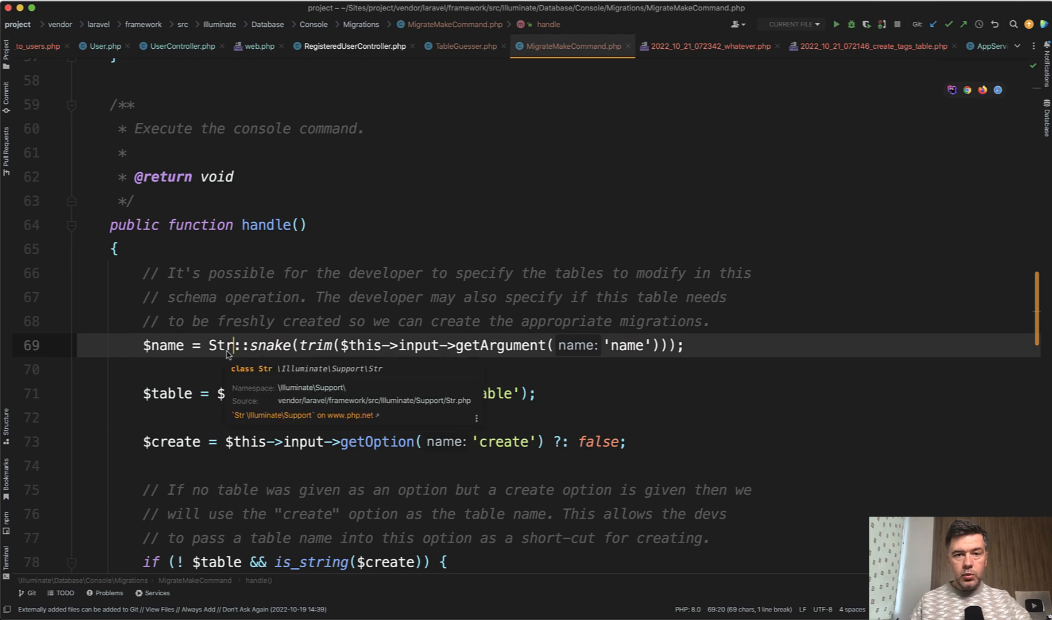
mouse_move(635, 236)
type("php artisan make:migration")
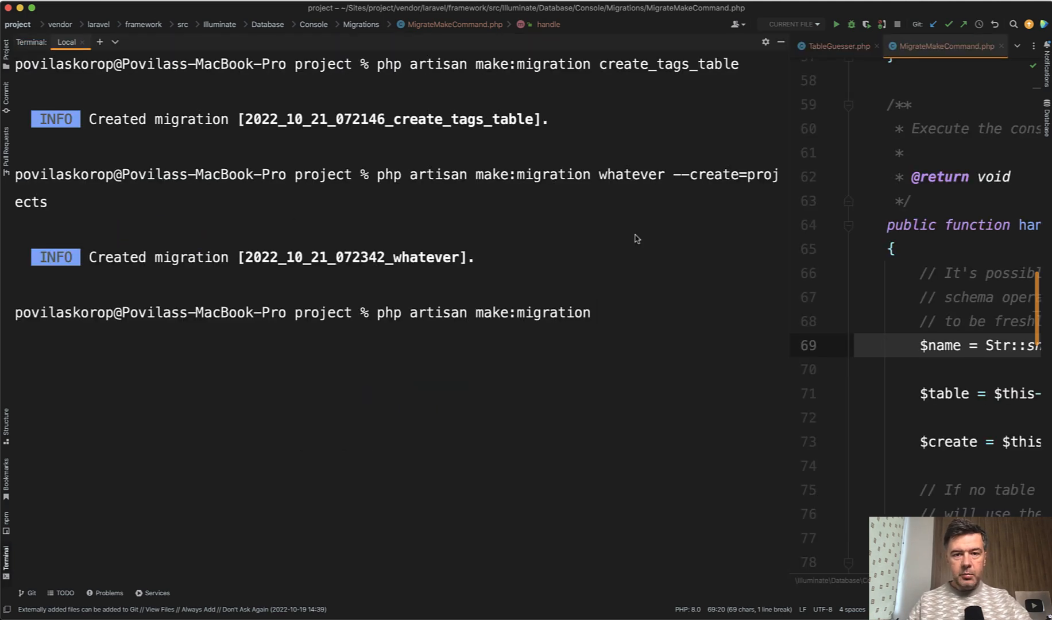
type("\"")
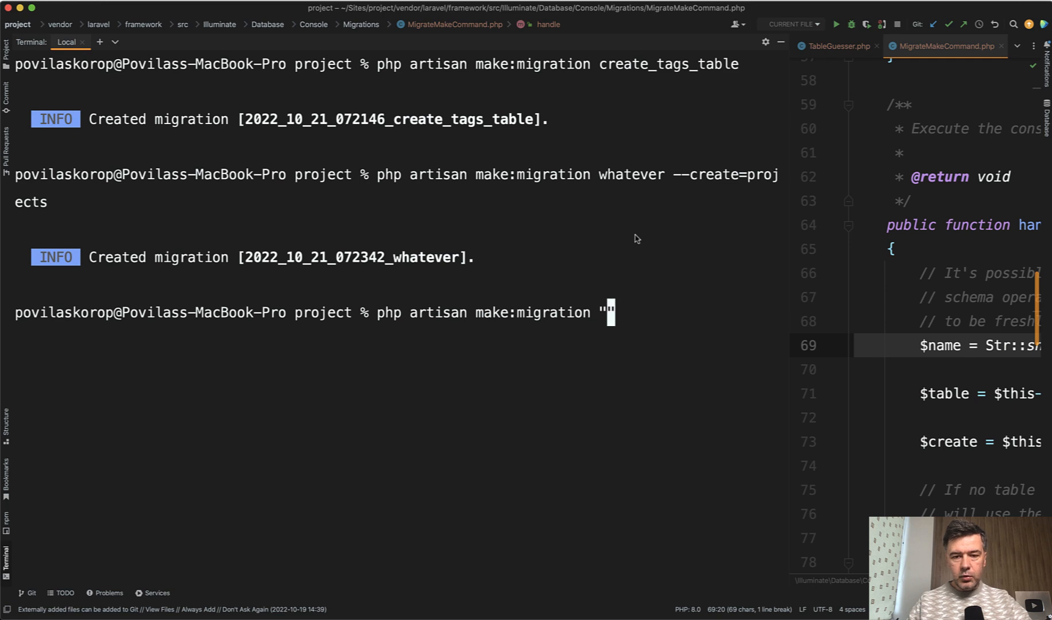
type("create type")
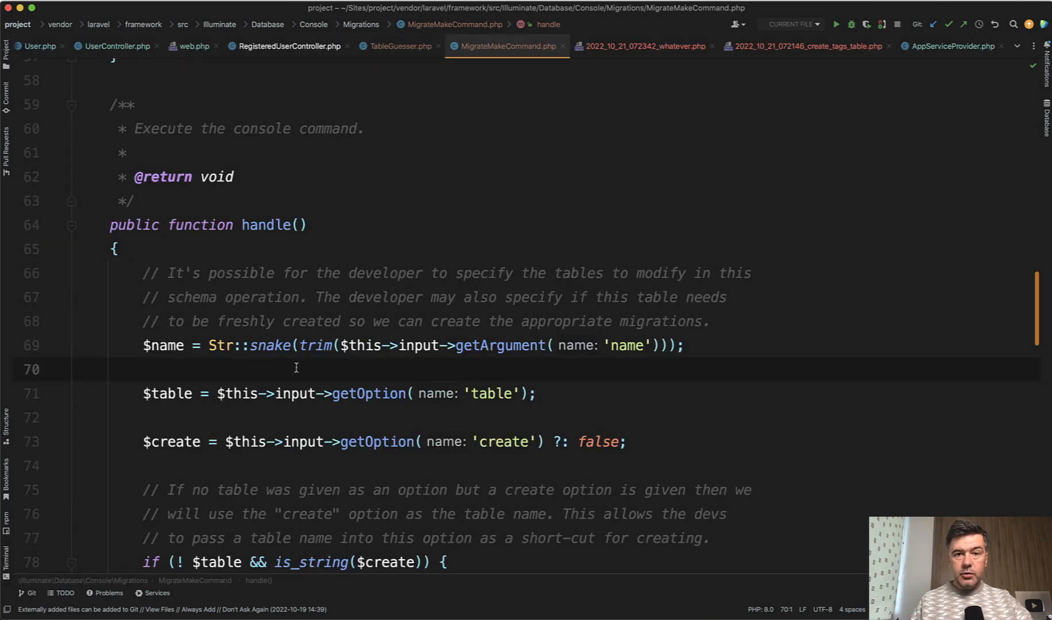
Show TableGuesser's CREATE_PATTERNS and generate migrations from "create cars" and "create tasks".
scroll("down", 3)
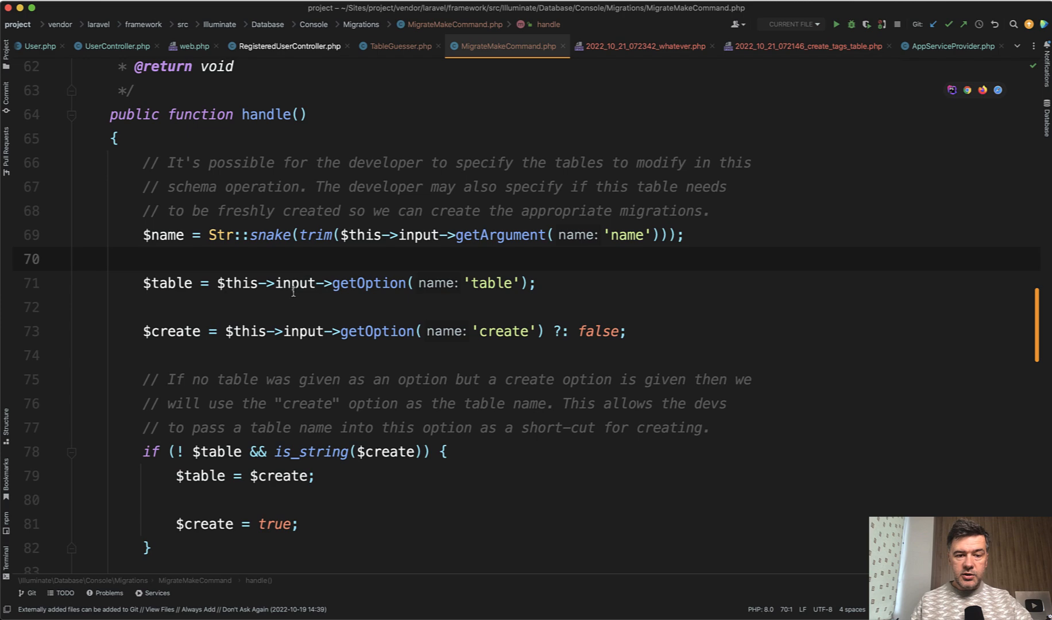
scroll("down", 3)
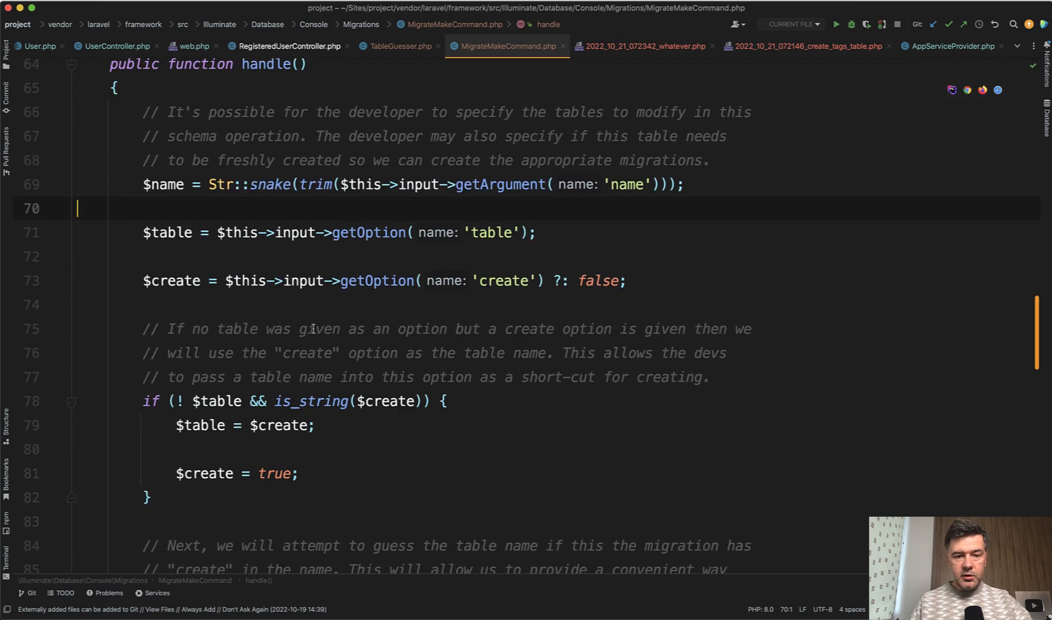
scroll("down", 3)
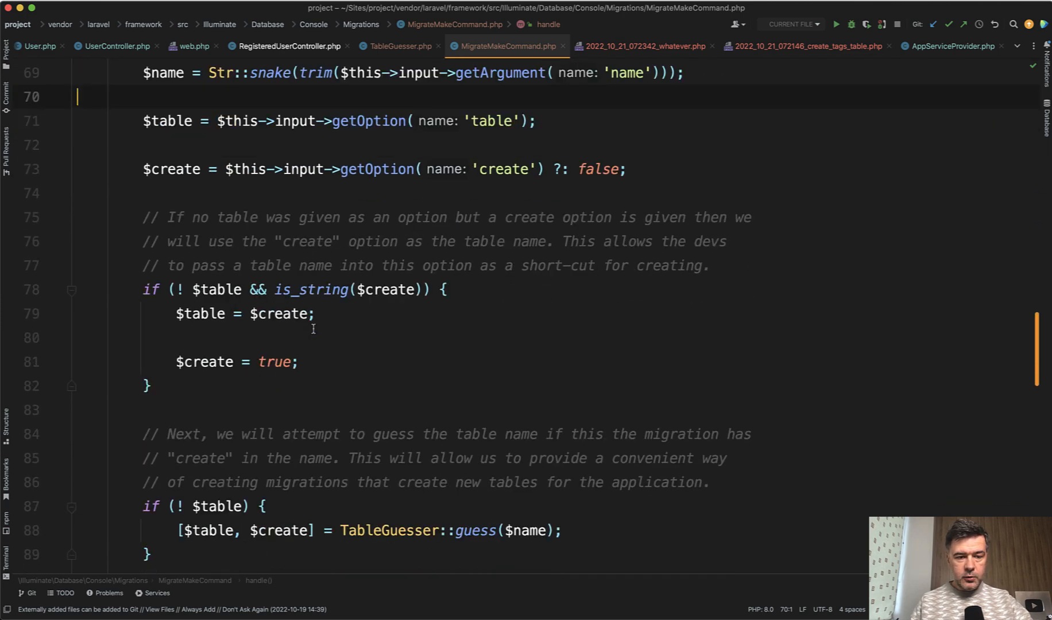
scroll("down", 3)
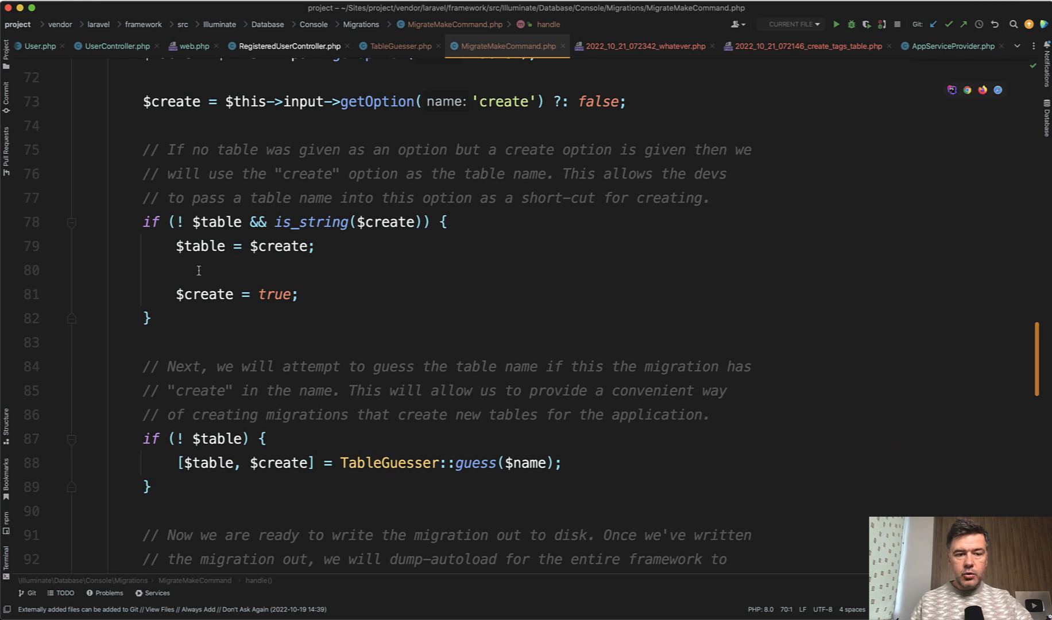
scroll("down", 3)
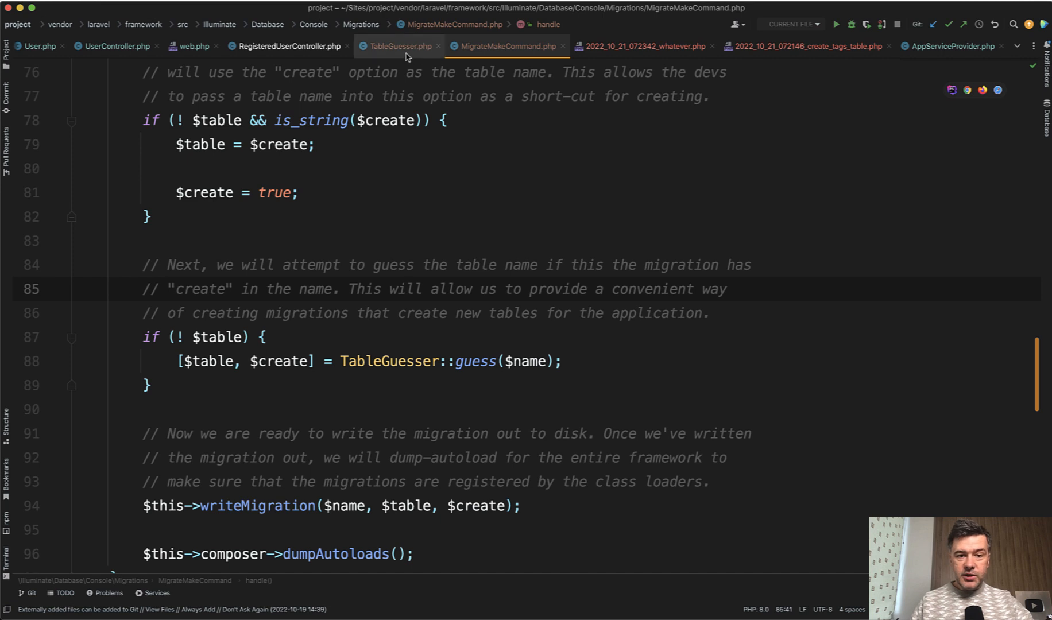
left_click(397, 46)
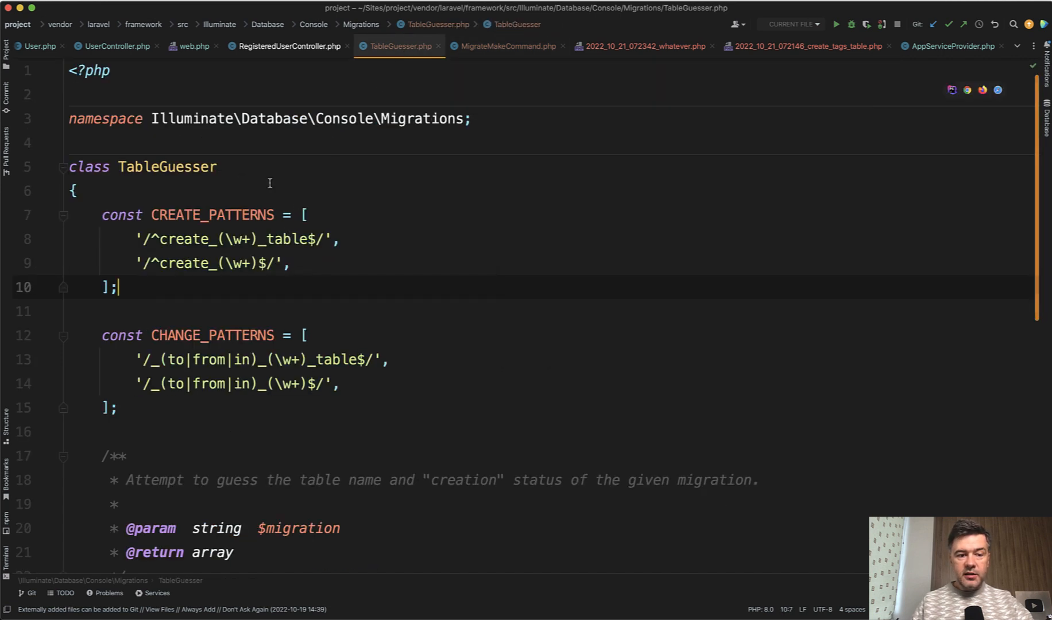
mouse_move(308, 443)
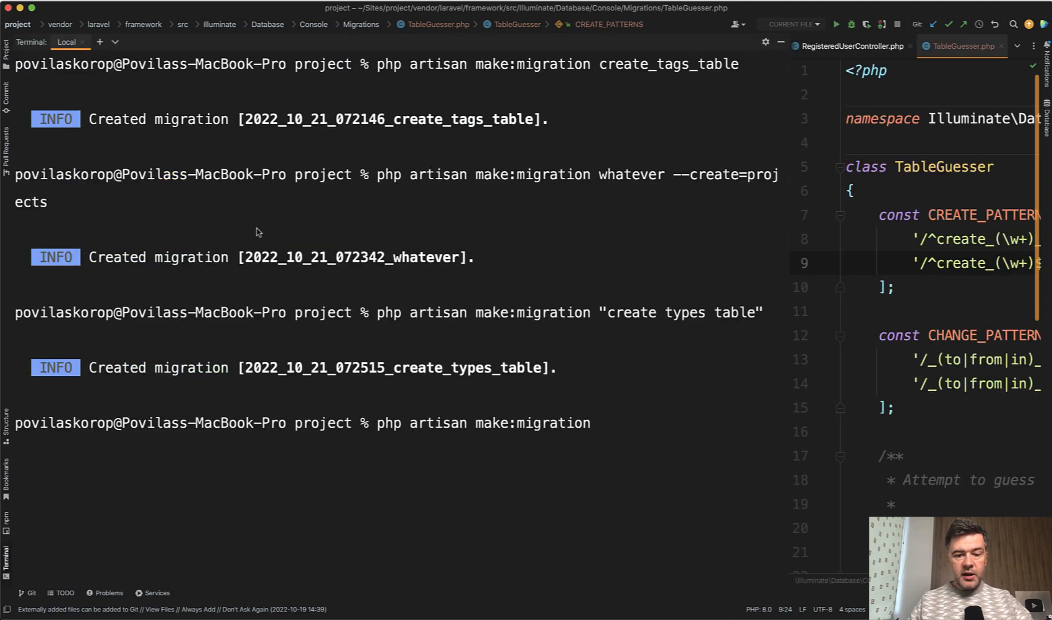
type("create_car")
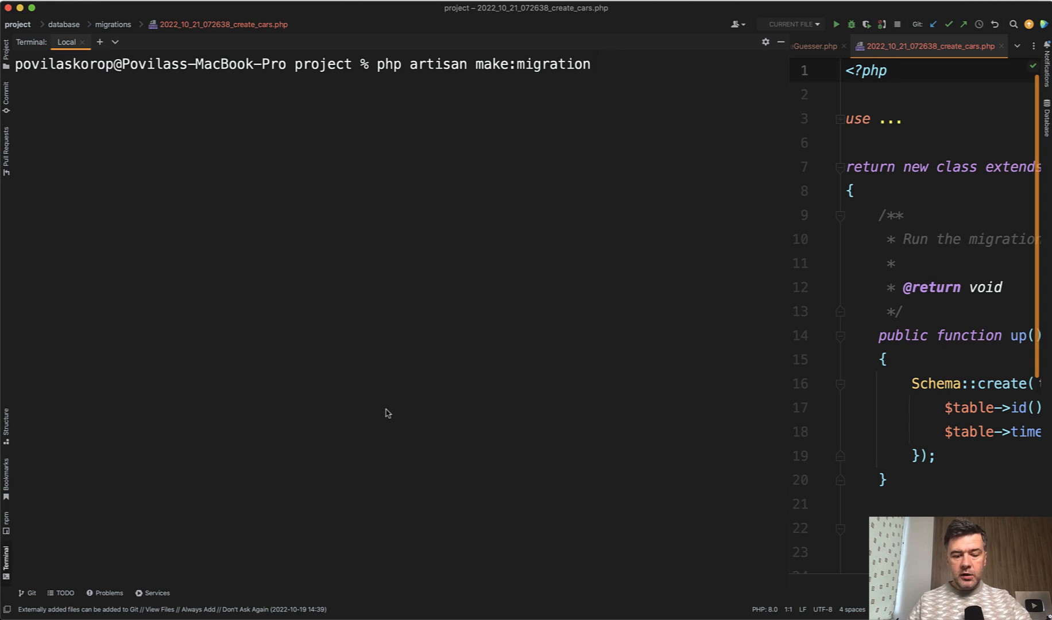
type("\"create tasks")
type("php artisan make:migration")
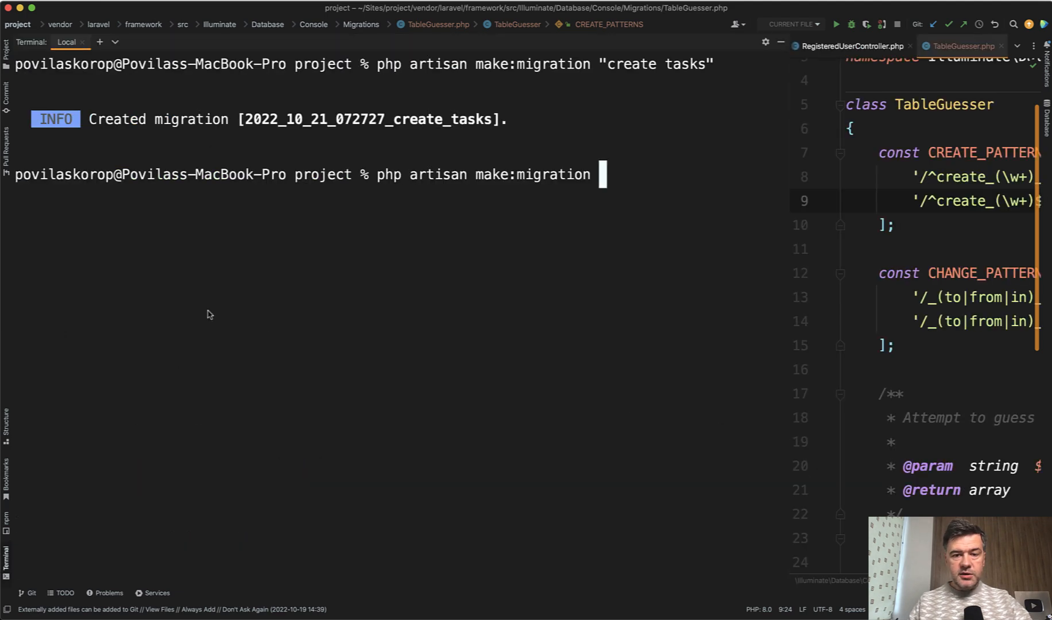
Generate the add_type_to_tasks_table migration and view its generated file.
type("add")
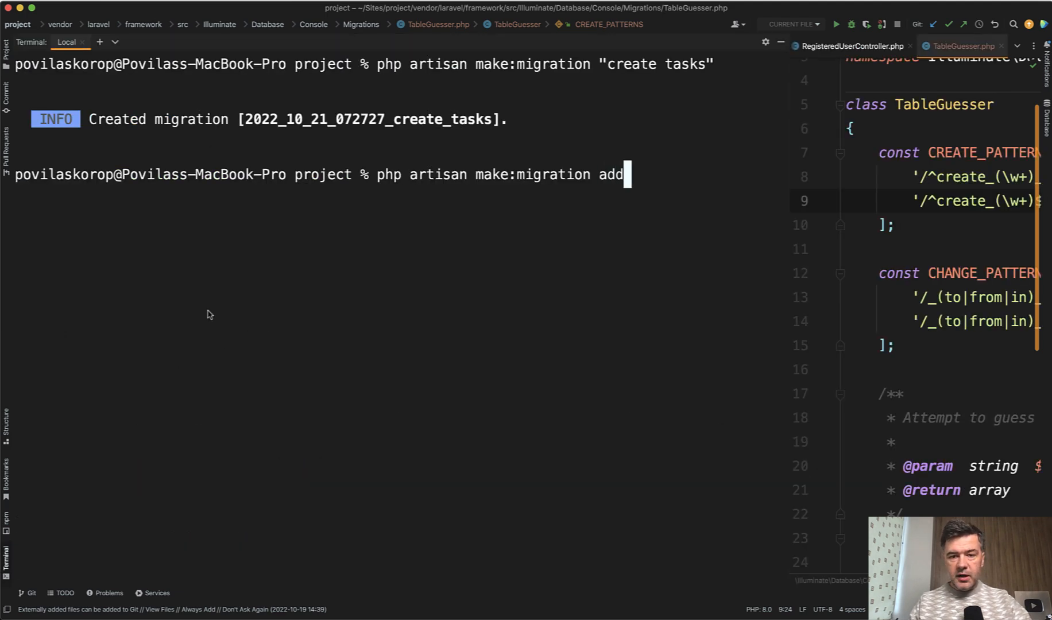
type("_type_to_")
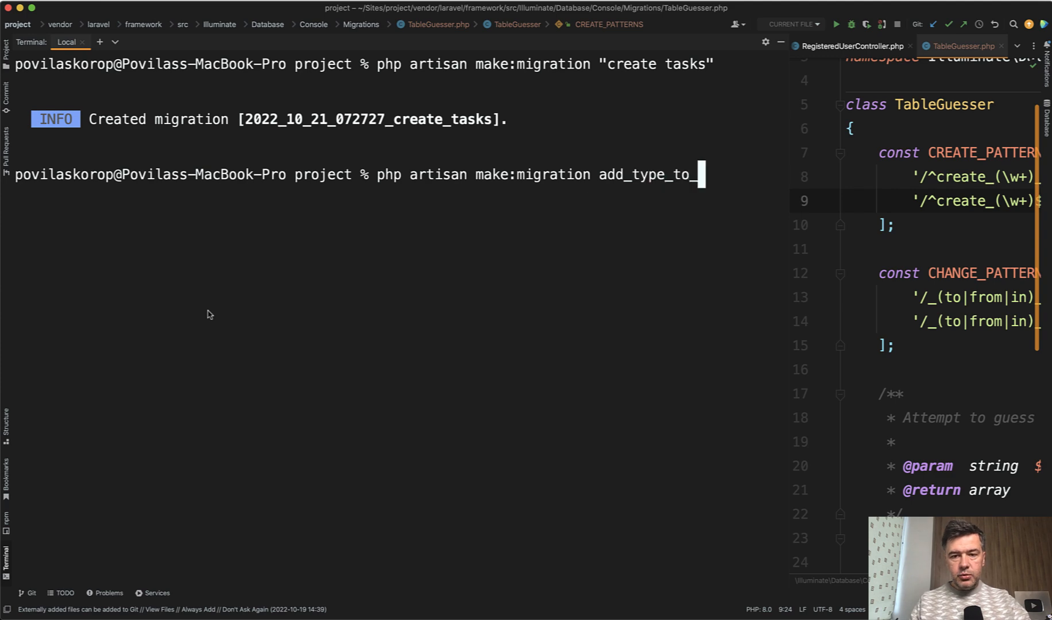
type("tasks_table")
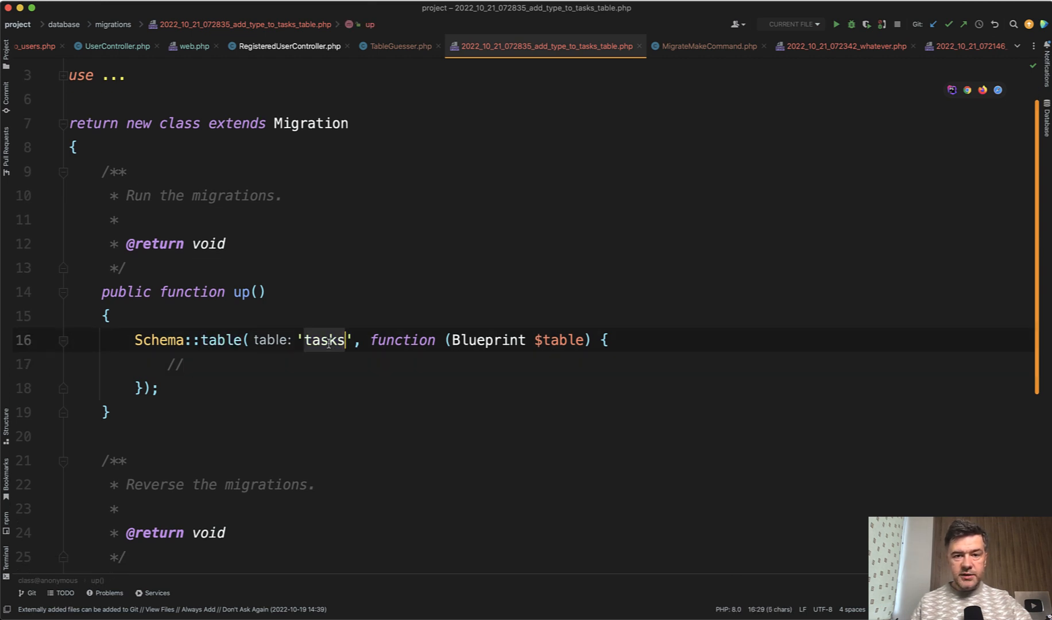
left_click(398, 46)
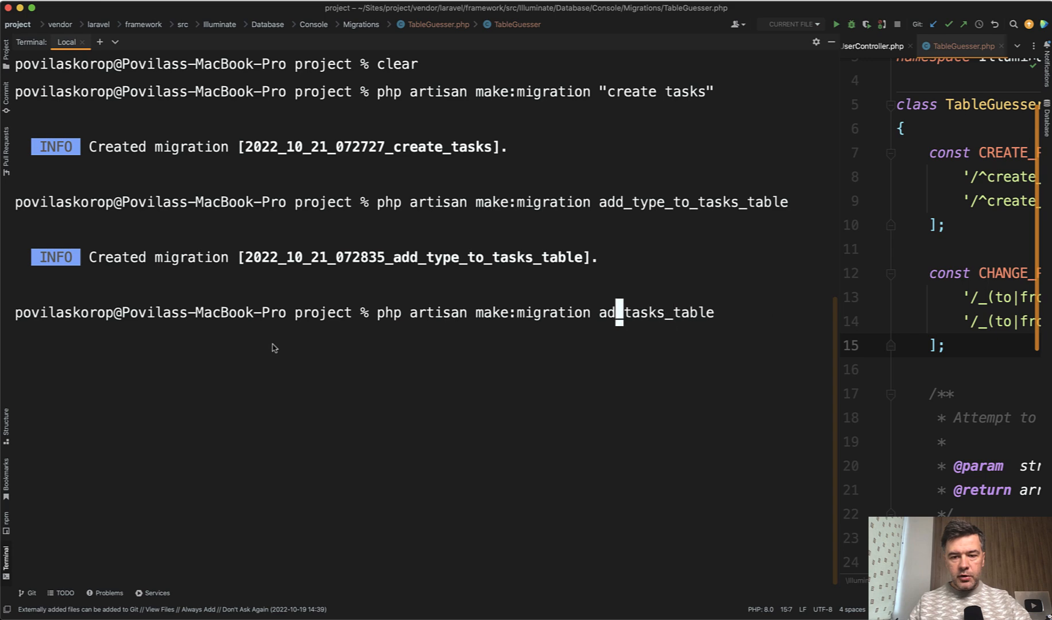
Compose make:migration remove_type_from_tasks in the terminal without running it.
type("remove_")
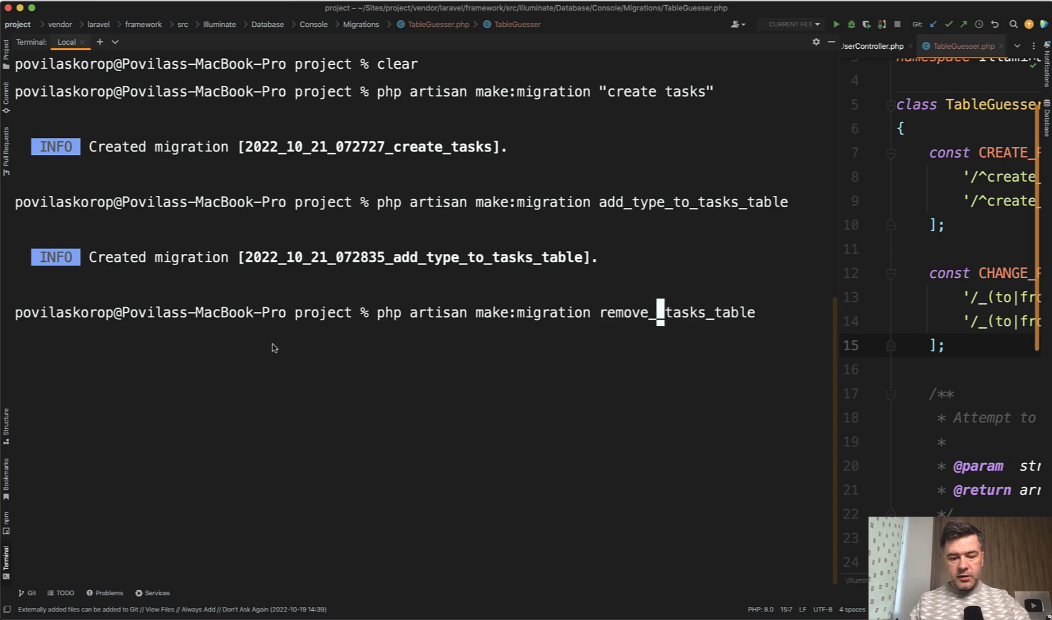
type("type_from_t")
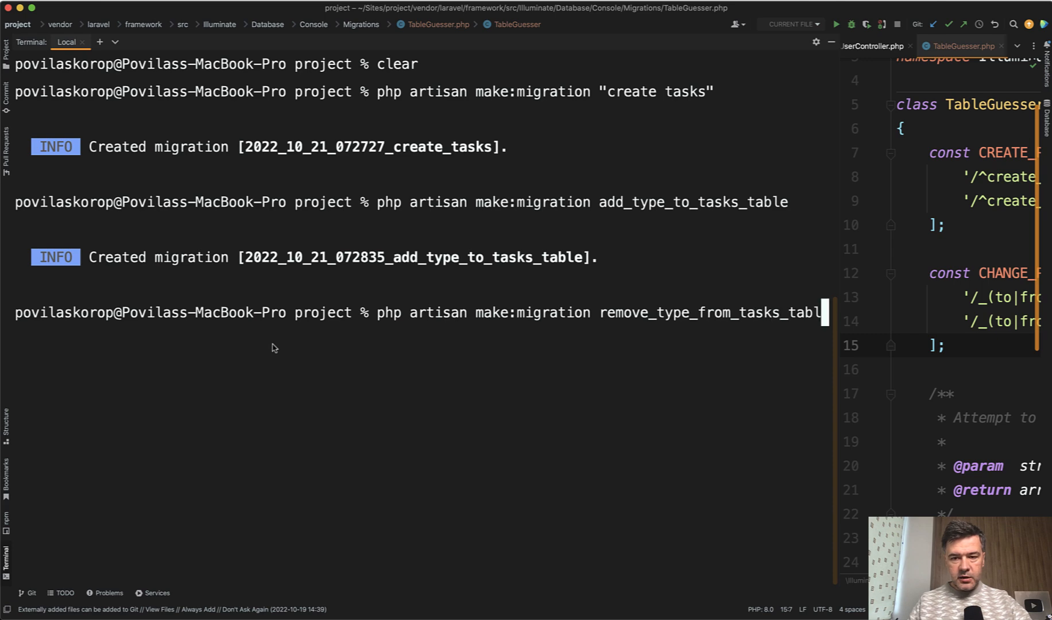
key("Backspace")
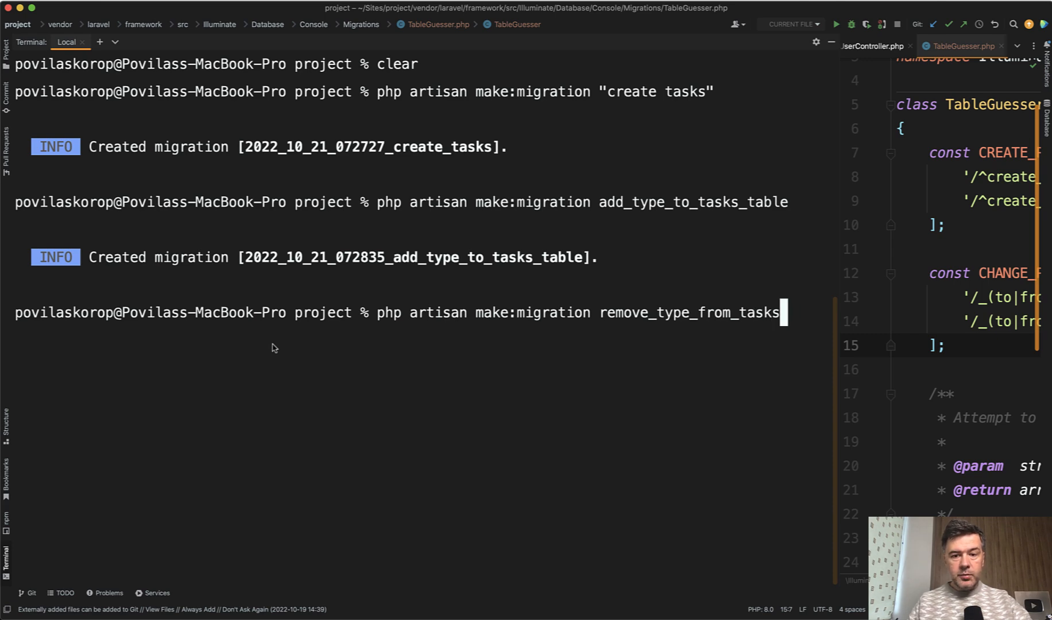